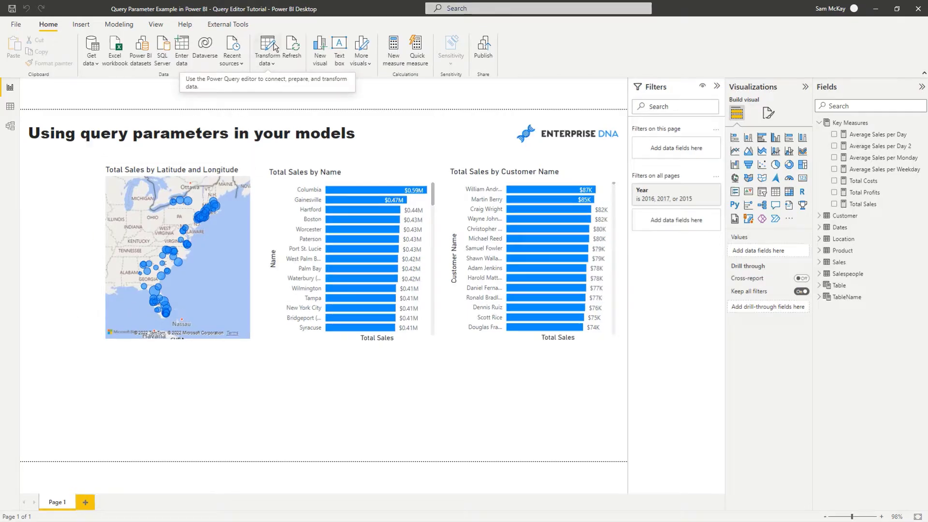
Briefly visit the query editor, then view the sales map enlarged and return to the report page
click(266, 47)
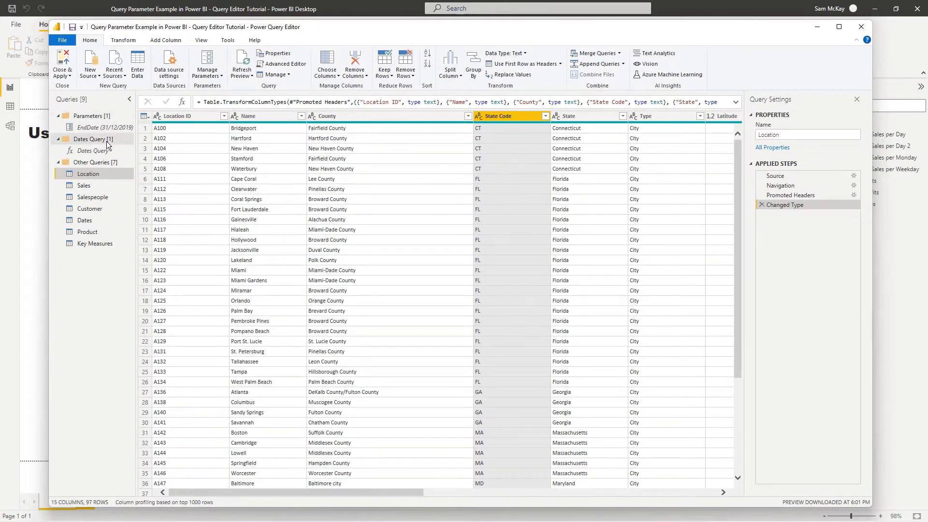
click(62, 62)
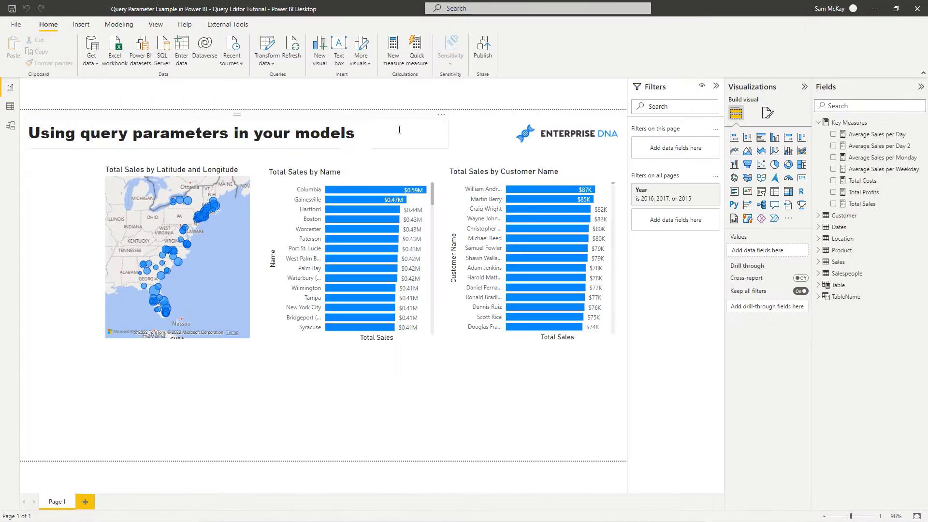
mouse_move(389, 254)
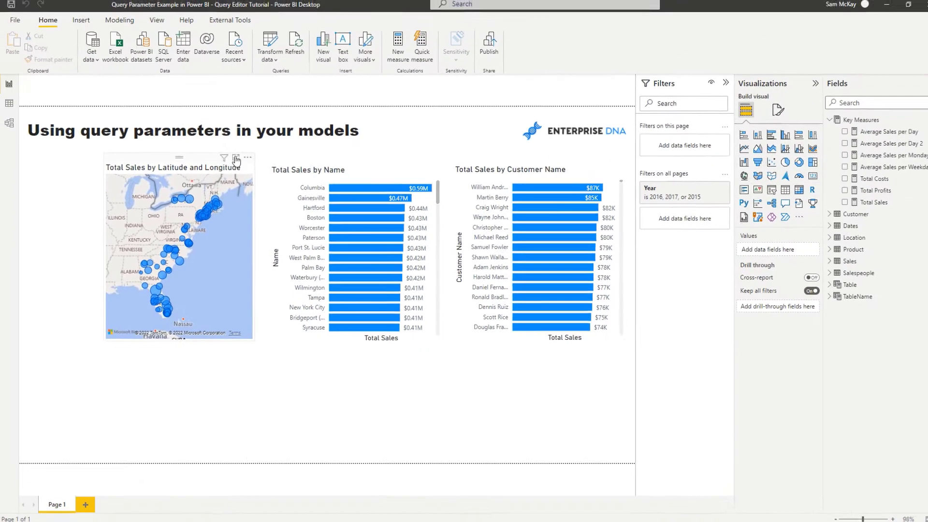
click(247, 158)
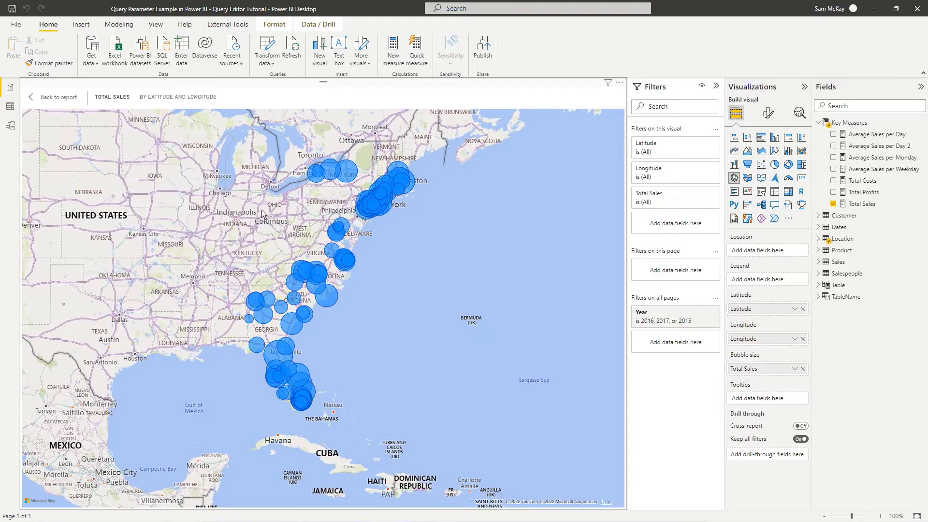
mouse_move(70, 106)
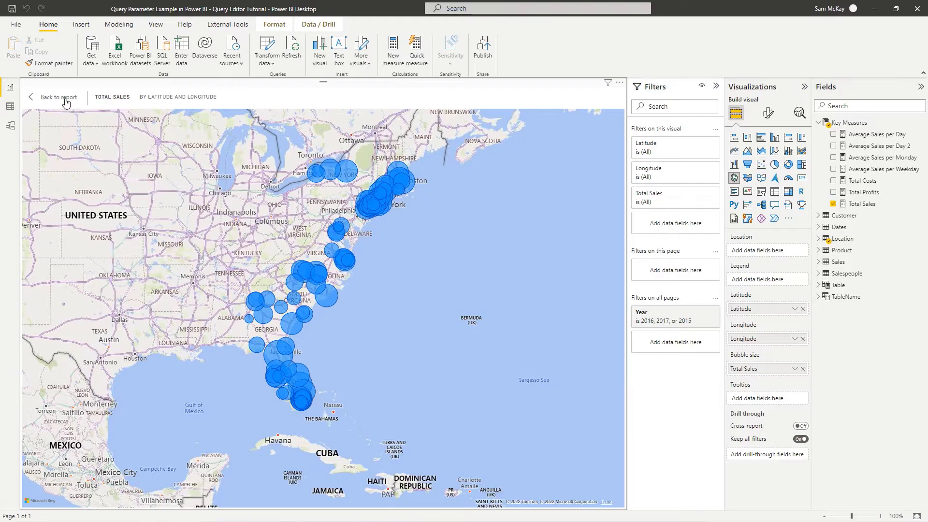
click(57, 97)
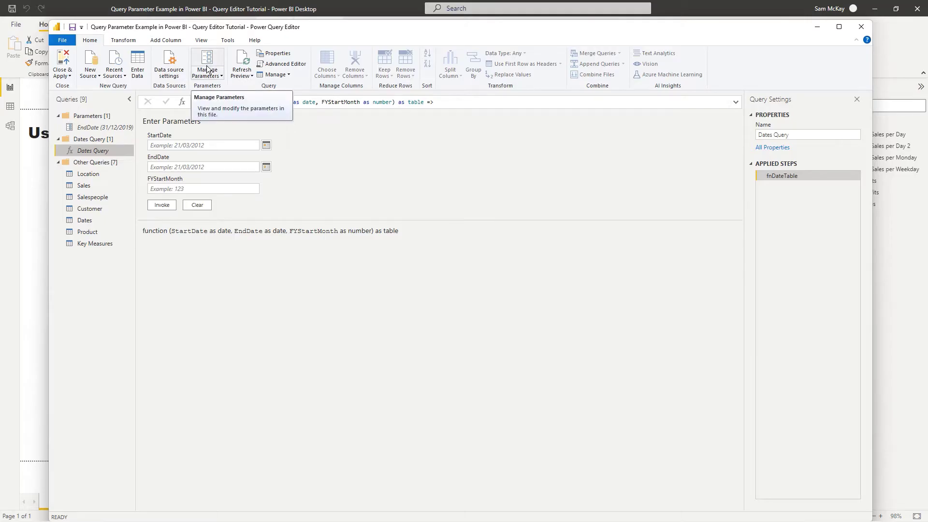
mouse_move(212, 61)
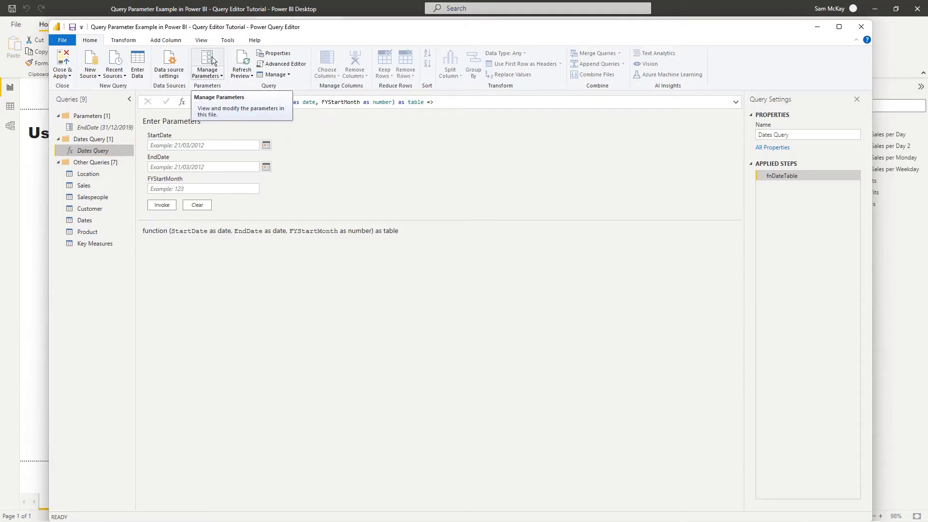
mouse_move(88, 173)
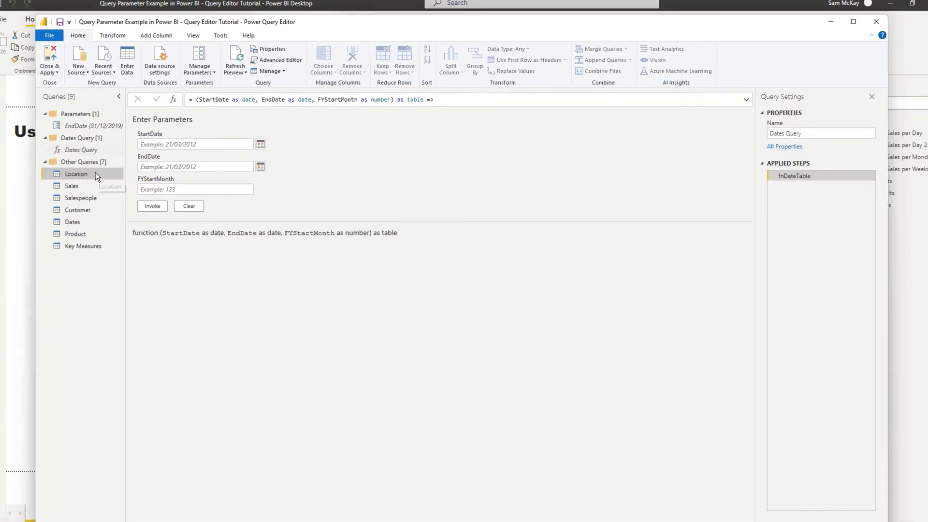
Show the Location query's table of cities, counties and state codes in the query editor
click(76, 173)
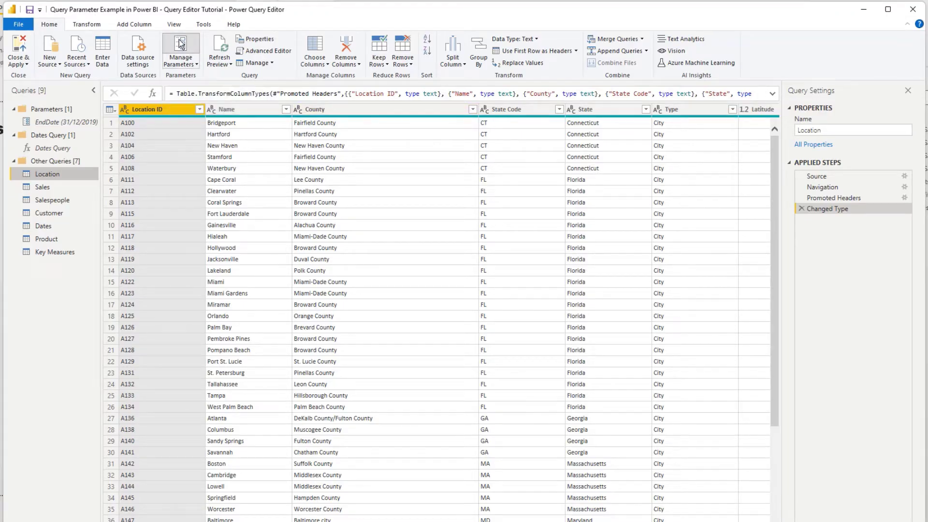
Create a new parameter named LocationFilter described as 'this will filter the state code'
click(181, 49)
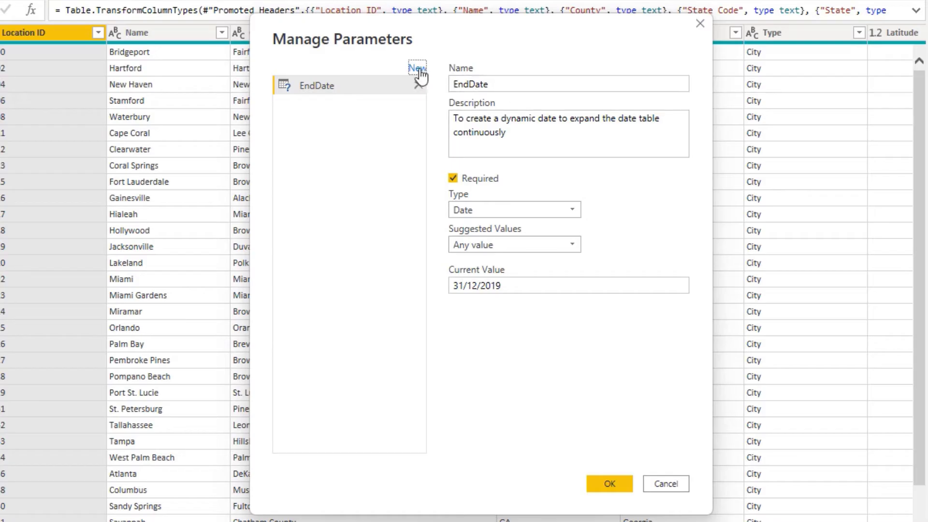
click(417, 68)
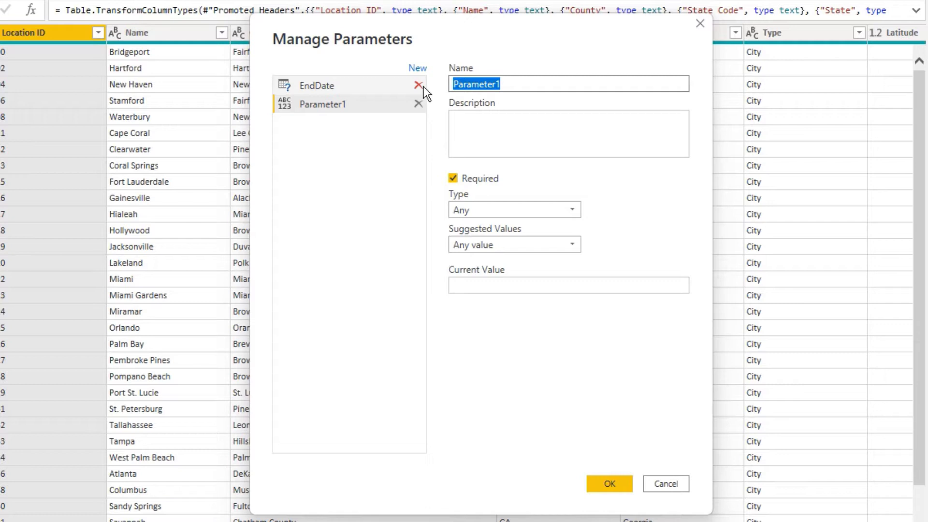
text(LocationFilter)
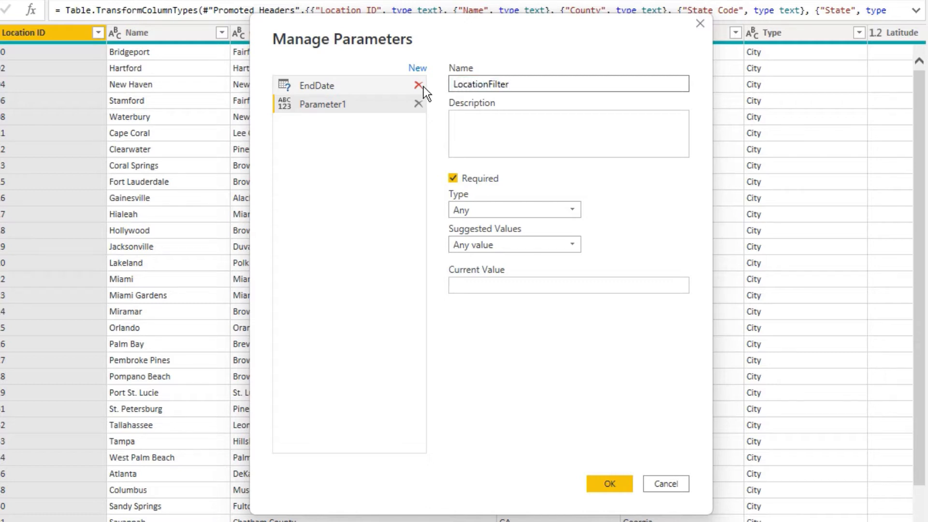
text(this will)
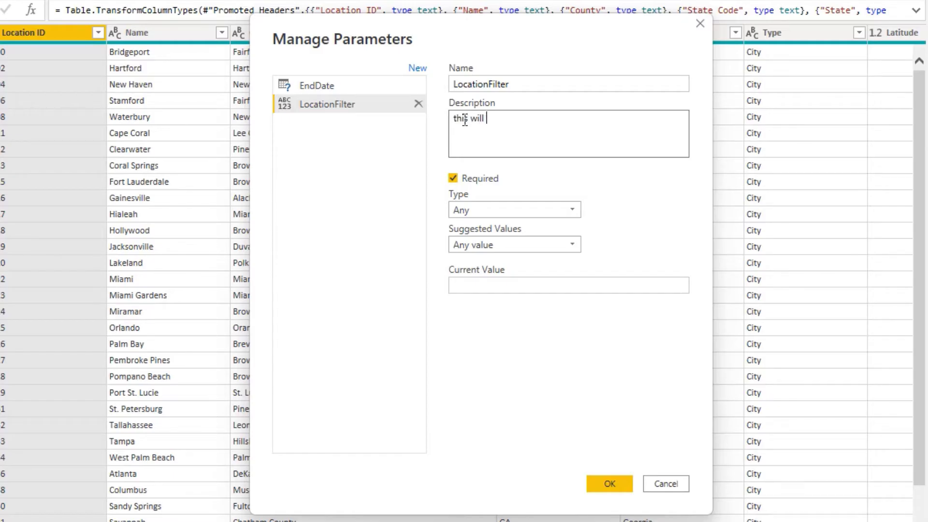
text(filter the state code)
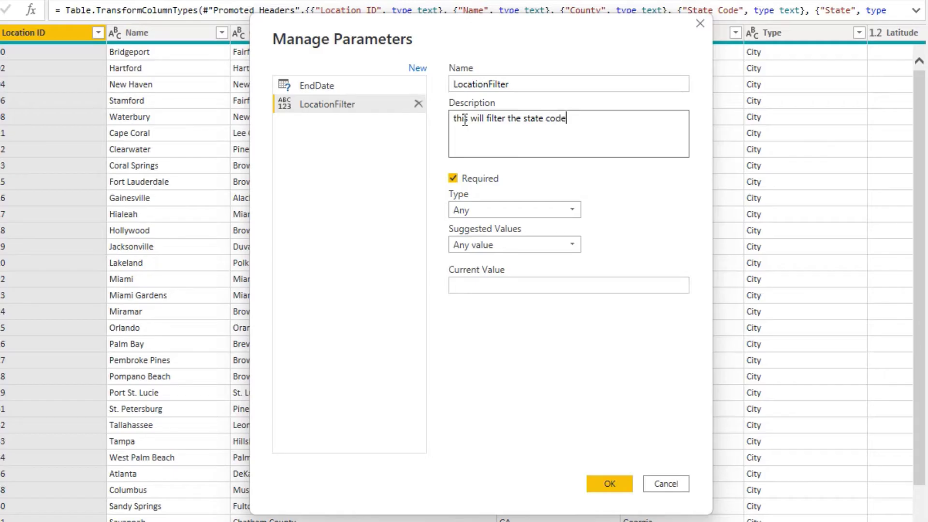
Make LocationFilter a Text parameter listing FL, GA, NC, NY with FL as default
click(513, 209)
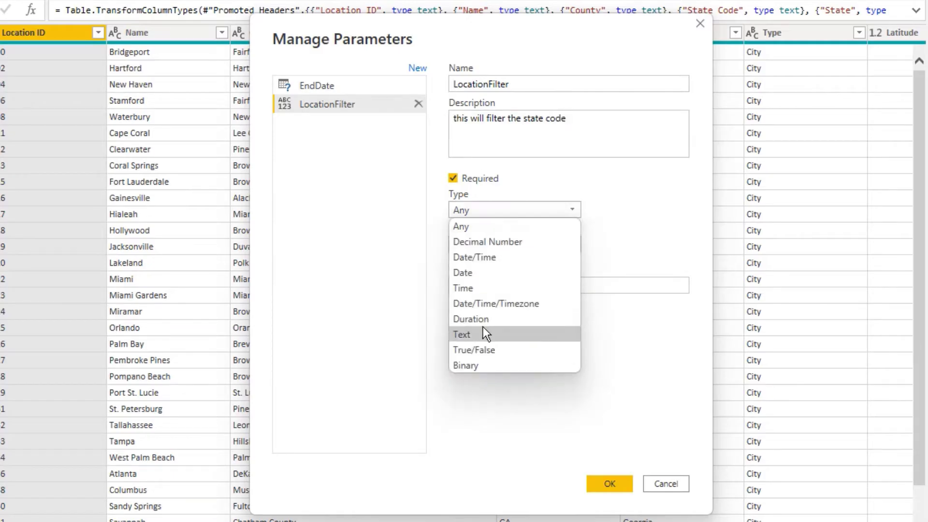
click(462, 335)
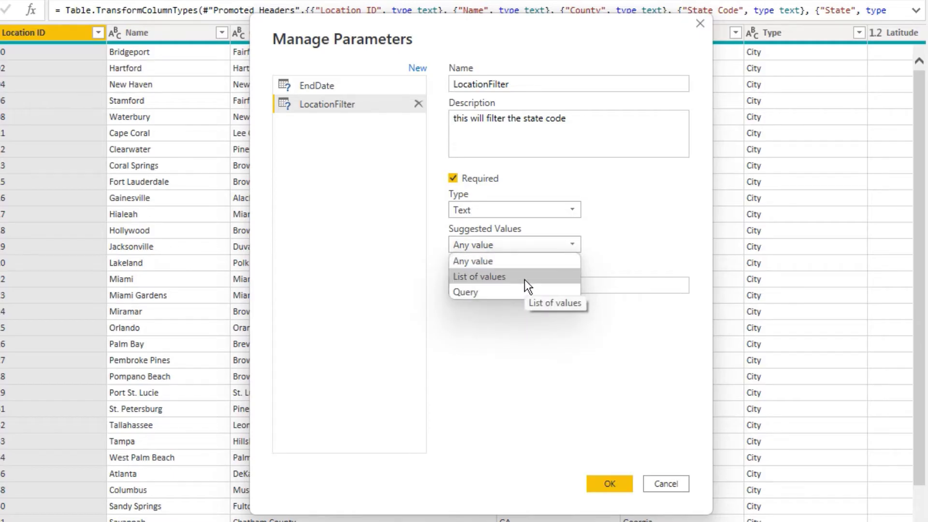
click(480, 277)
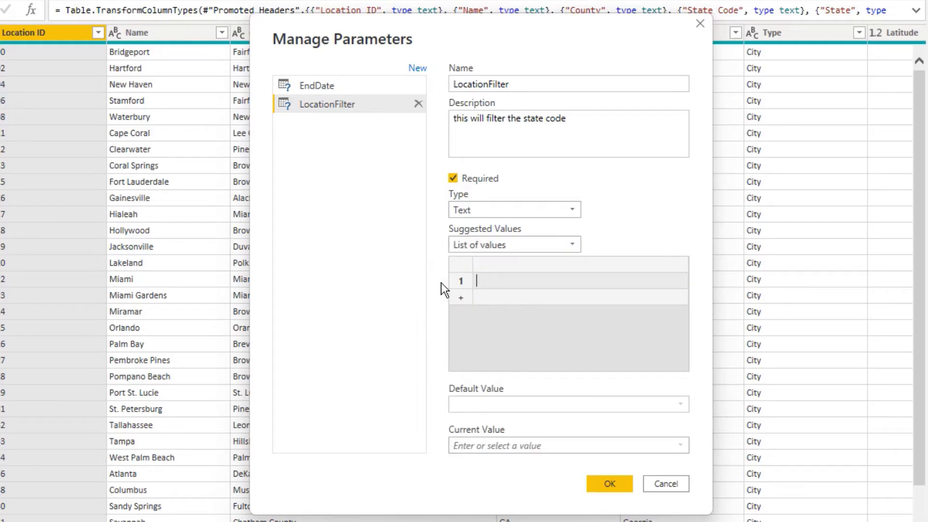
text(FL)
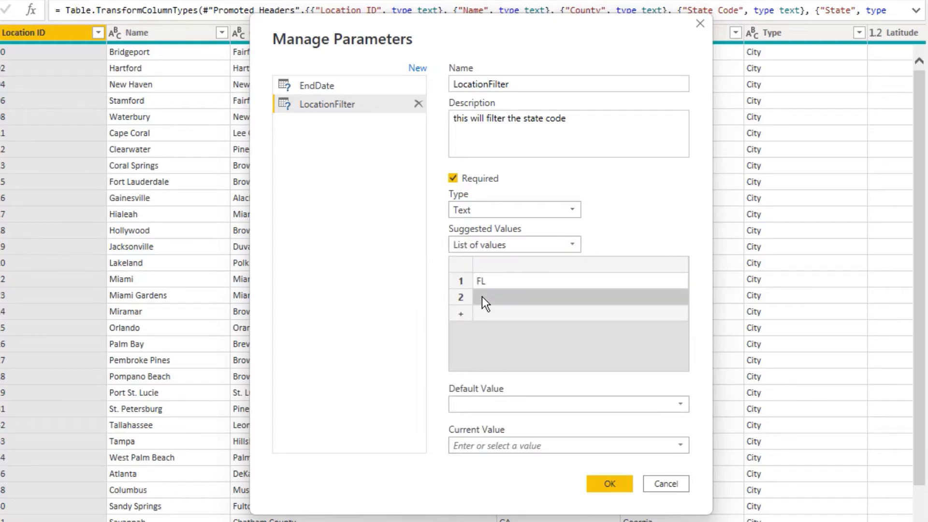
text(GA)
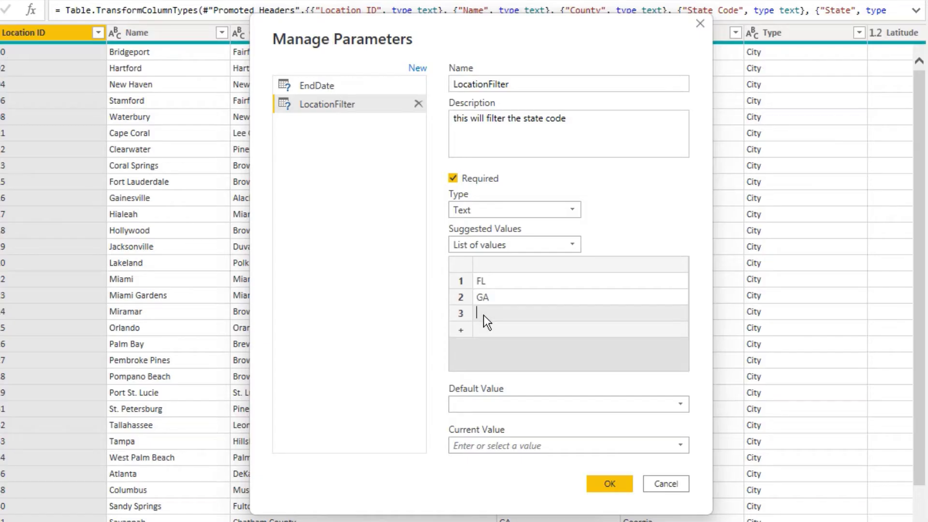
text(NC)
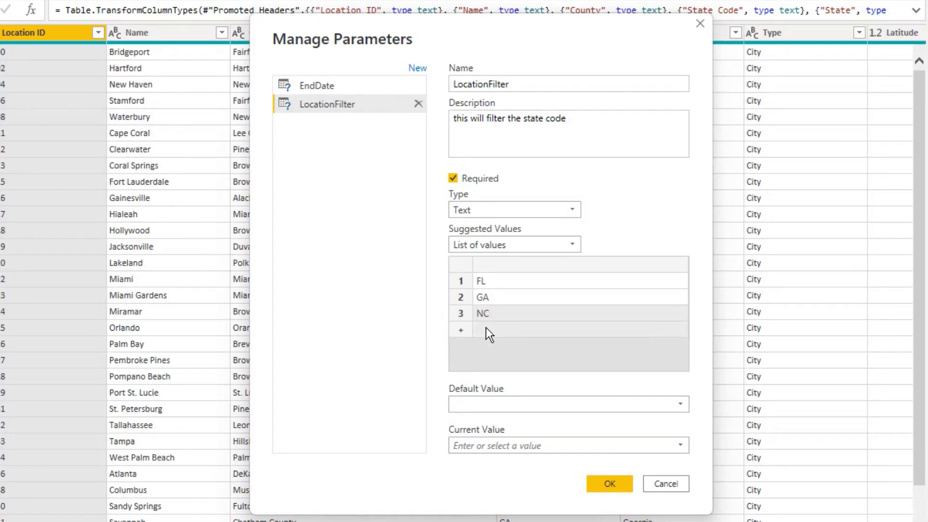
text(NY)
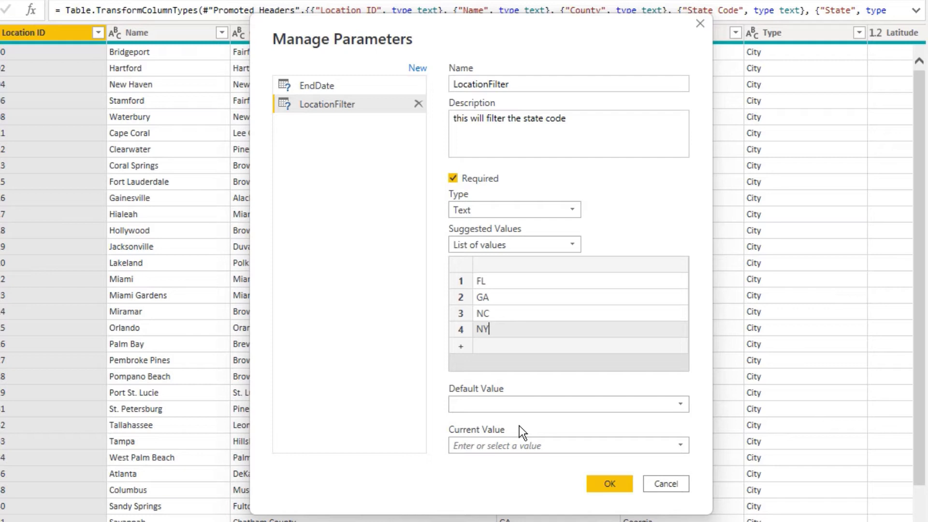
click(567, 404)
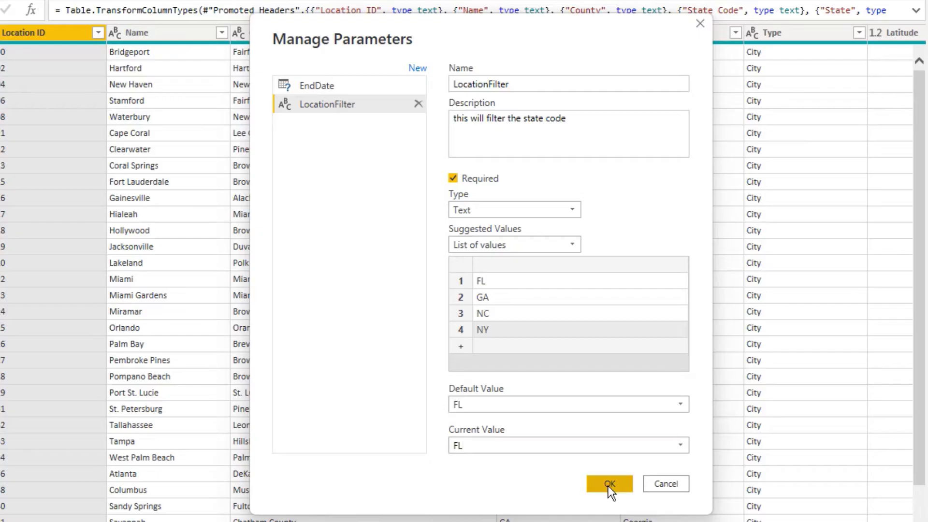
click(609, 483)
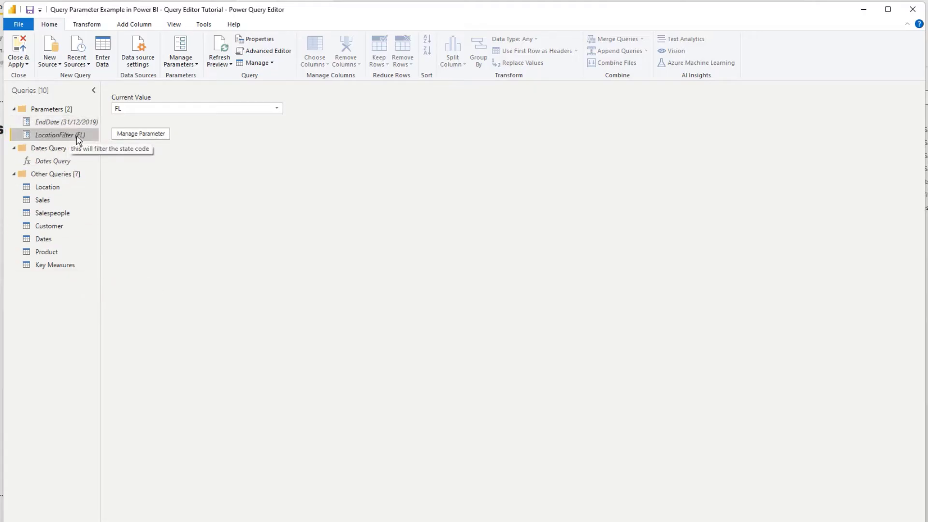
right_click(57, 135)
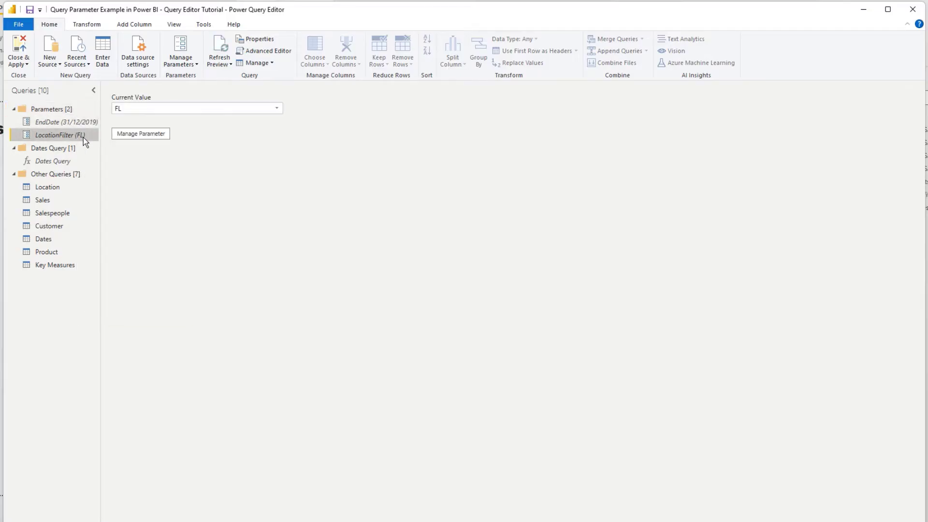
click(195, 108)
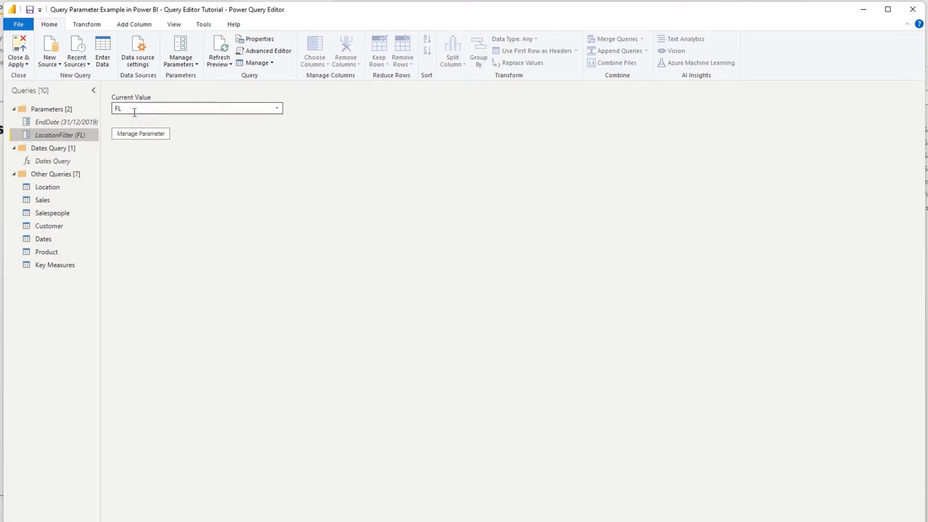
click(277, 109)
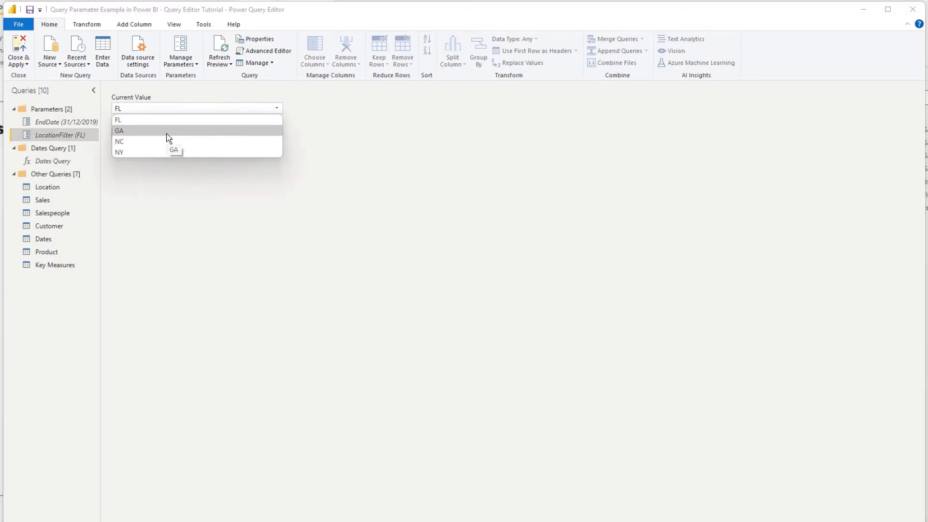
mouse_move(160, 120)
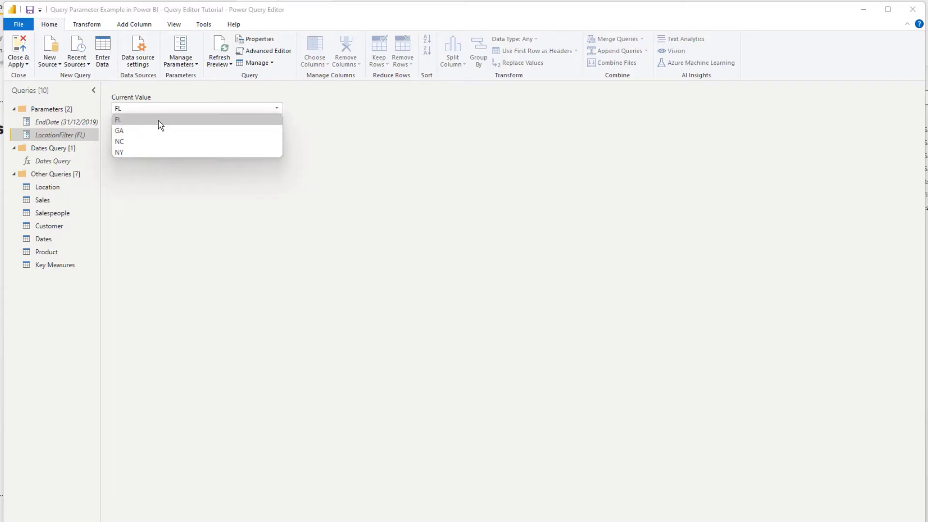
click(118, 120)
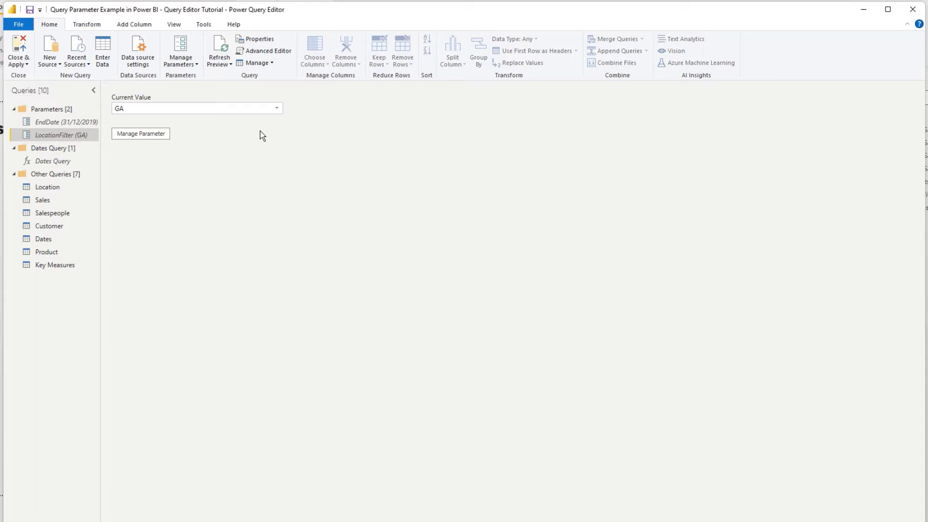
click(275, 108)
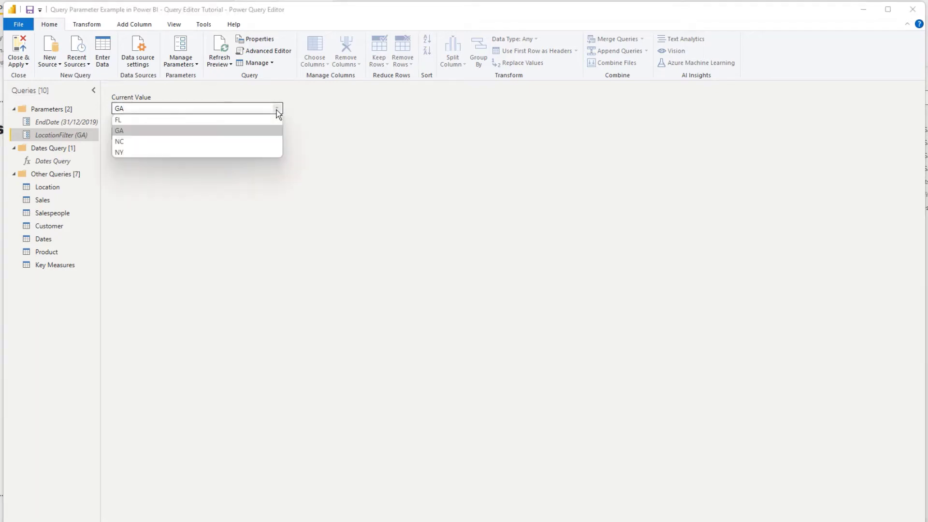
click(119, 120)
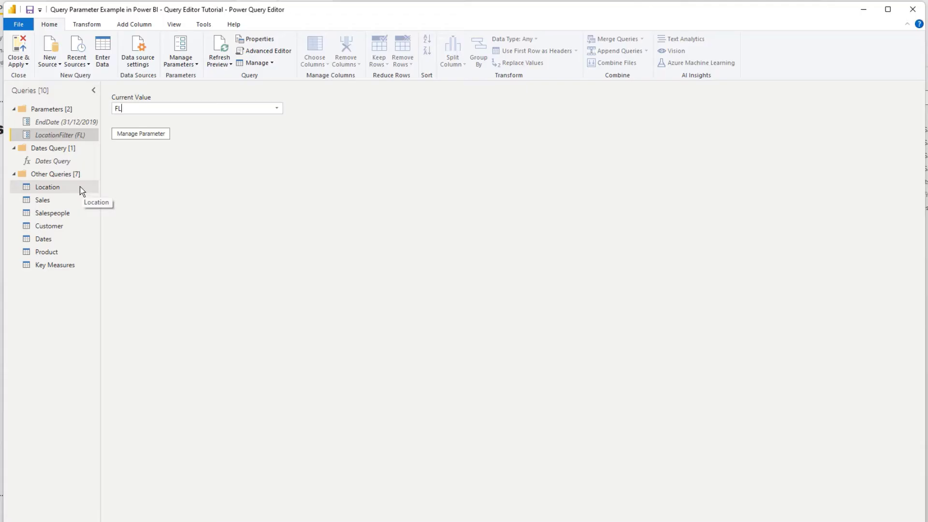
Filter the Location query's State Code column to keep only FL rows
click(47, 186)
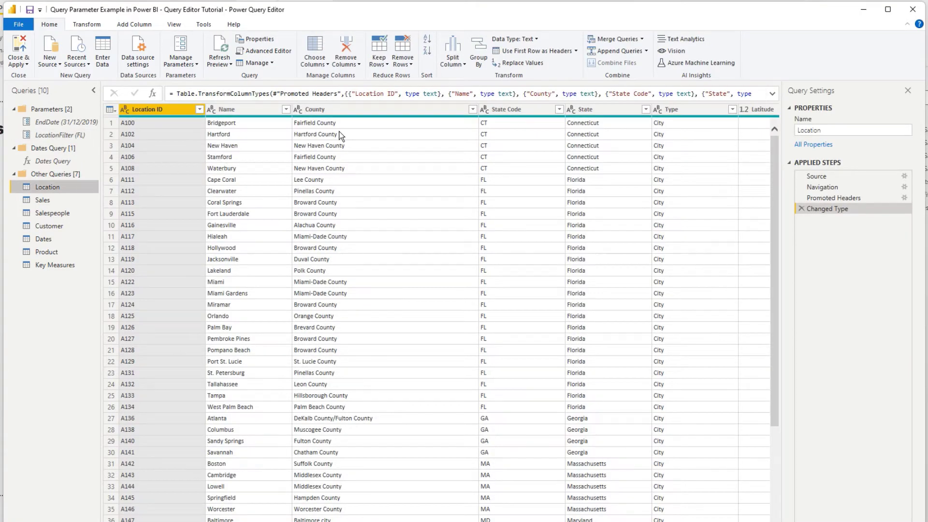
click(516, 109)
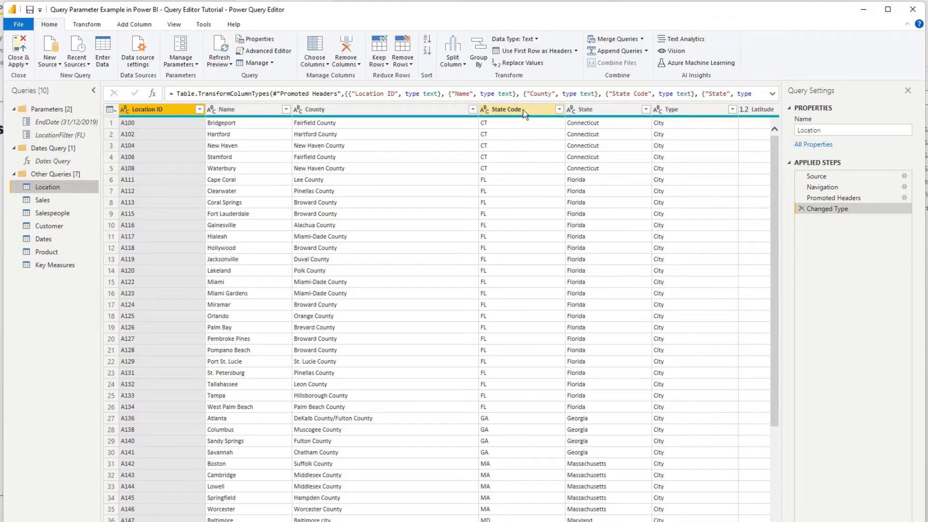
click(556, 109)
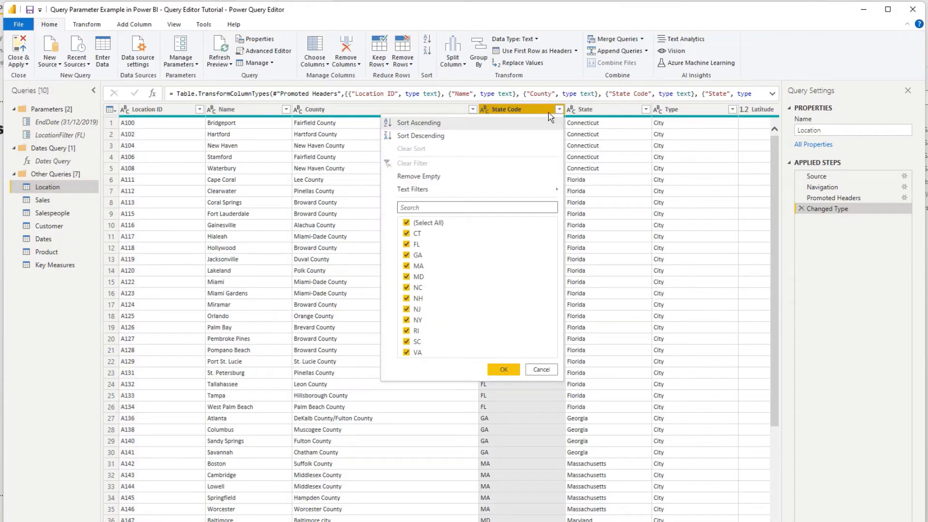
click(407, 224)
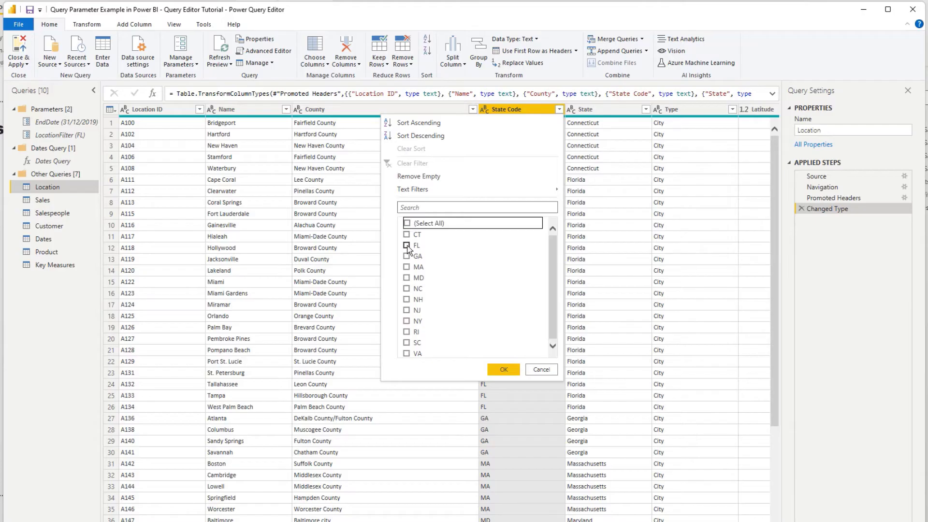
click(503, 368)
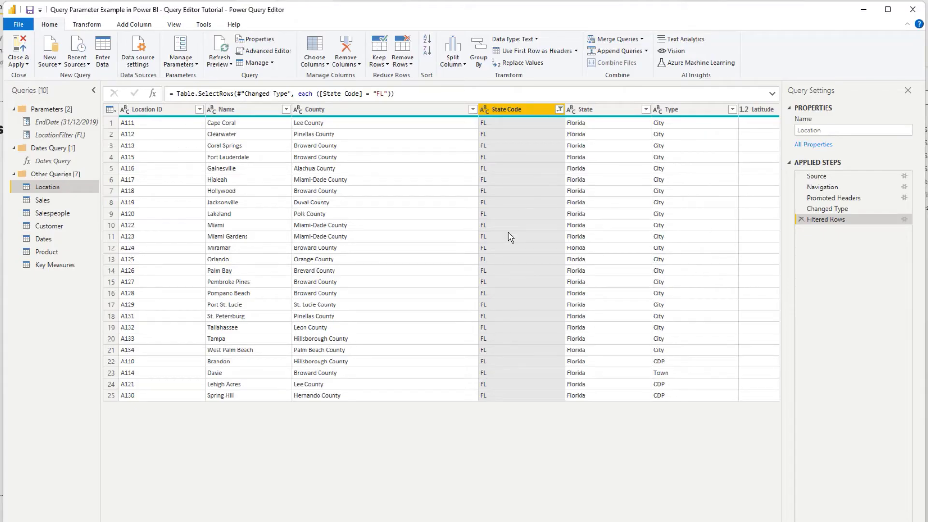
mouse_move(268, 52)
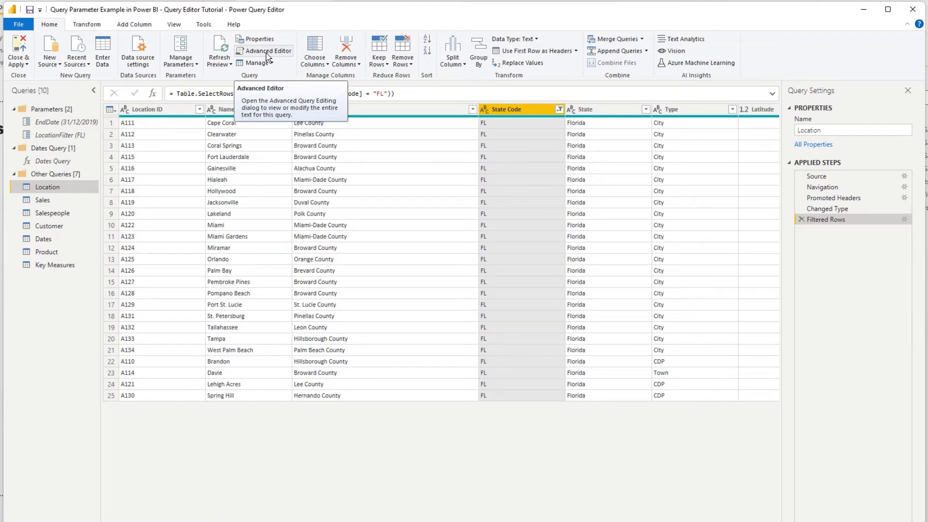
mouse_move(55, 135)
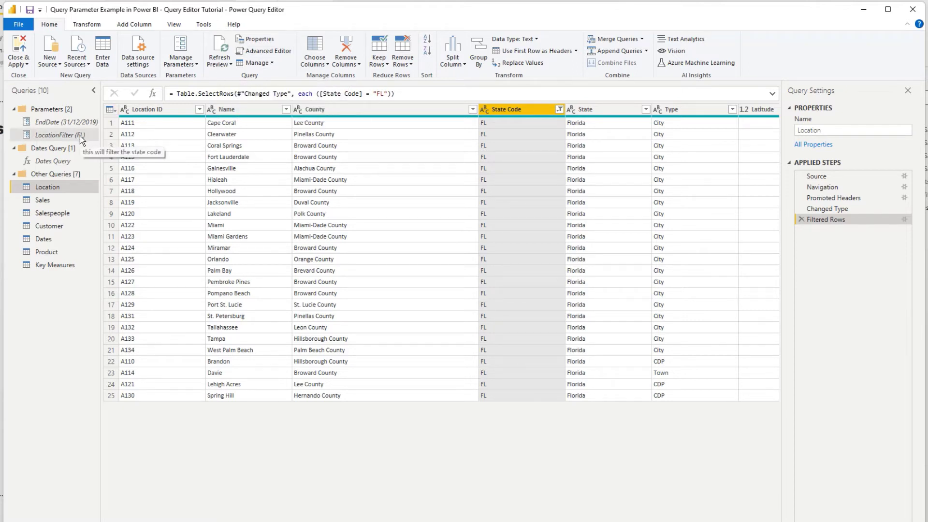
In the Advanced Editor, replace "FL" in the Filtered Rows step with the LocationFilter parameter
click(268, 51)
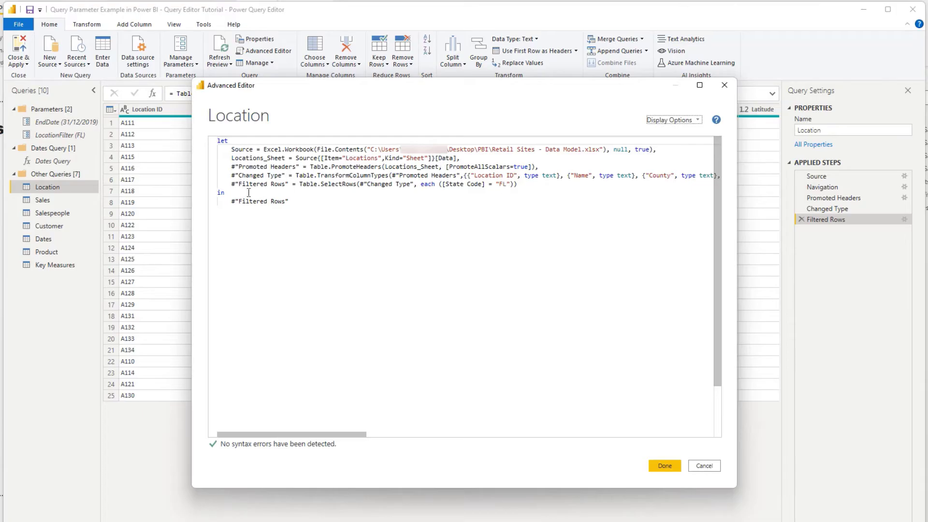
triple_click(370, 184)
text(LocationFilter)
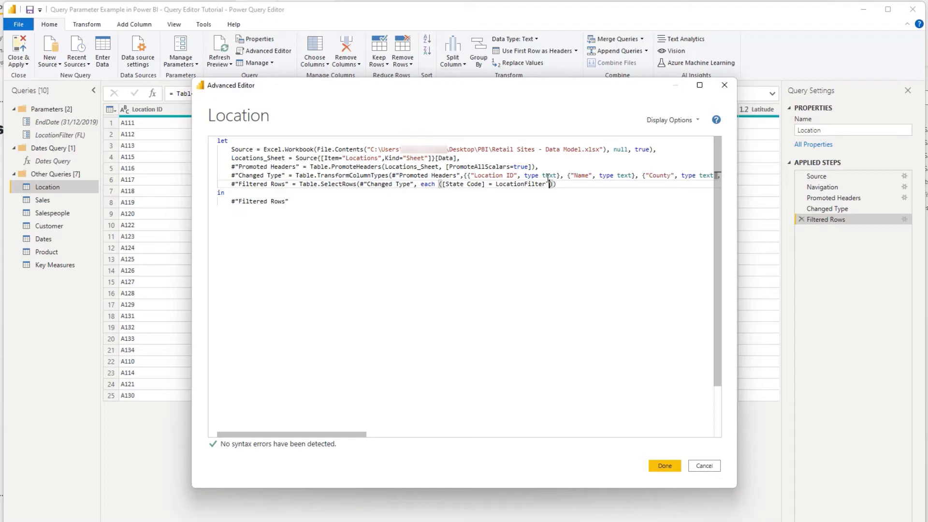
click(664, 466)
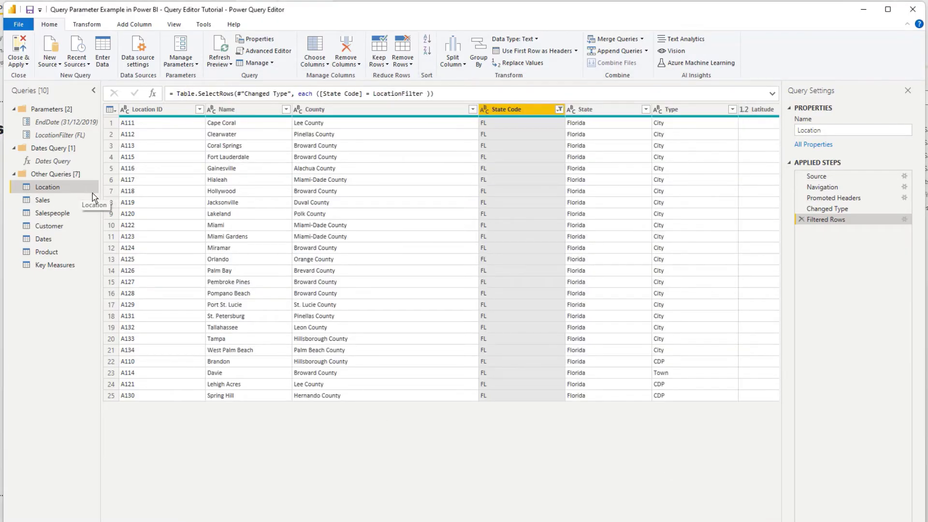
Set LocationFilter to GA and view the Location query refiltered to Georgia rows
click(65, 136)
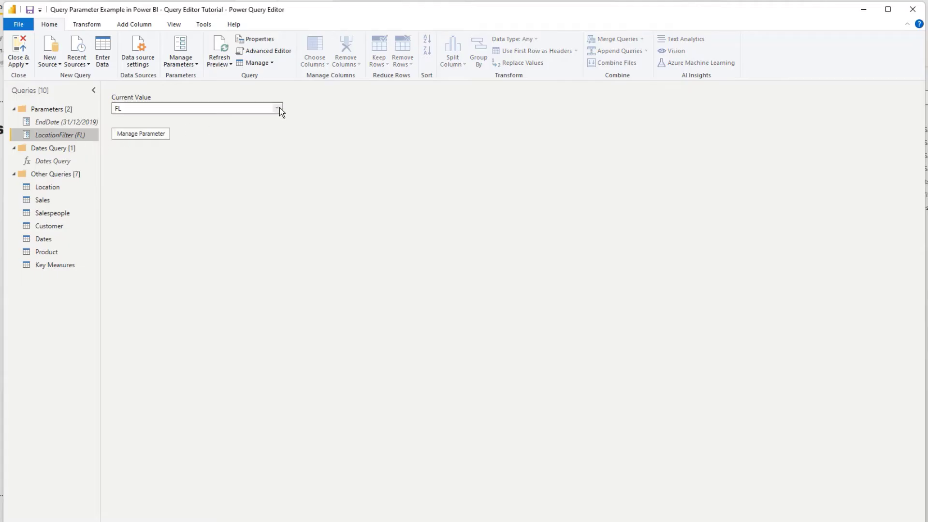
click(277, 108)
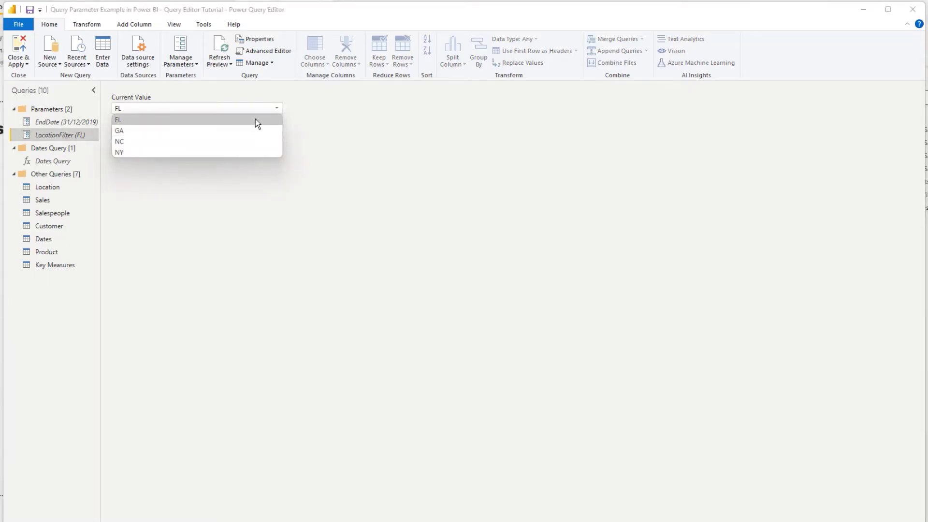
click(120, 130)
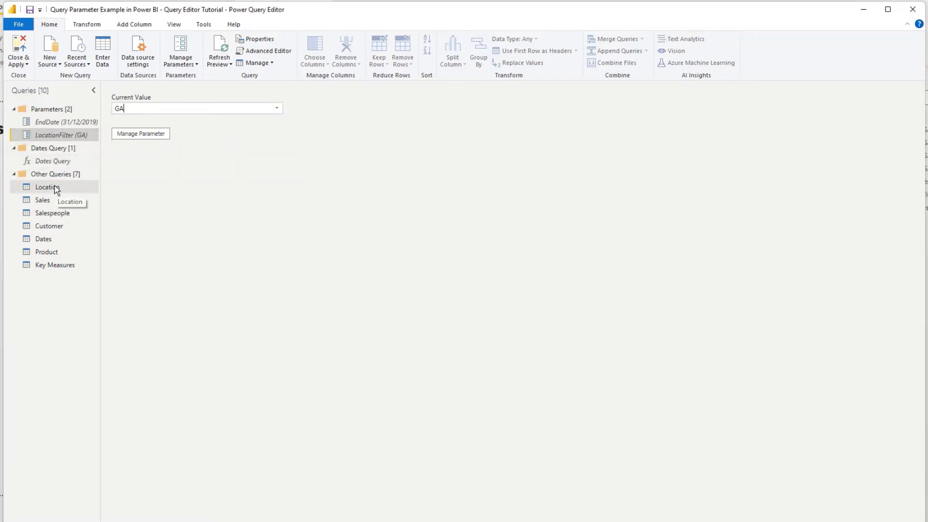
click(47, 187)
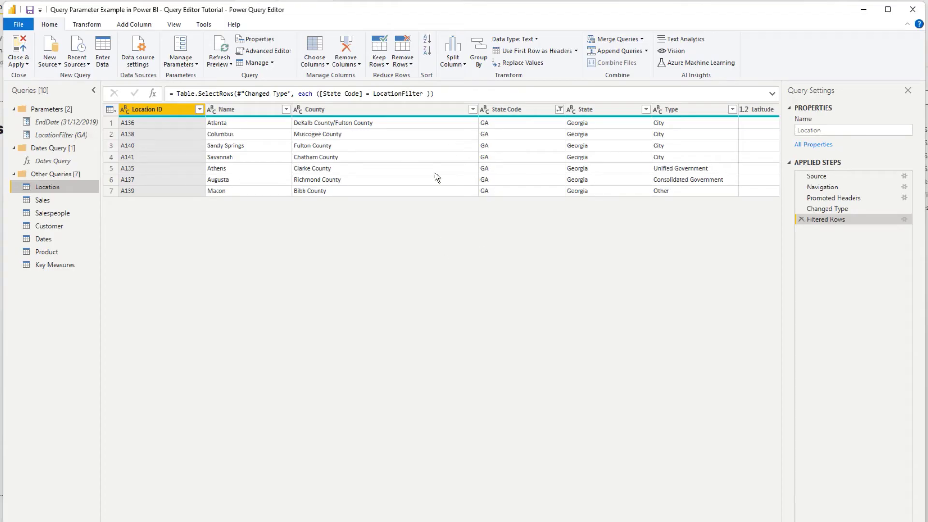
Change the LocationFilter parameter's current value to NY
click(64, 135)
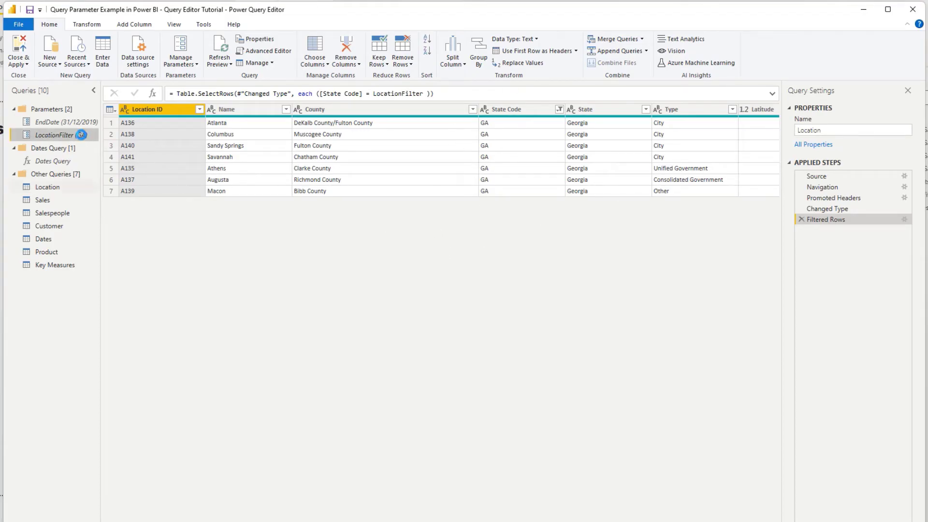
click(56, 134)
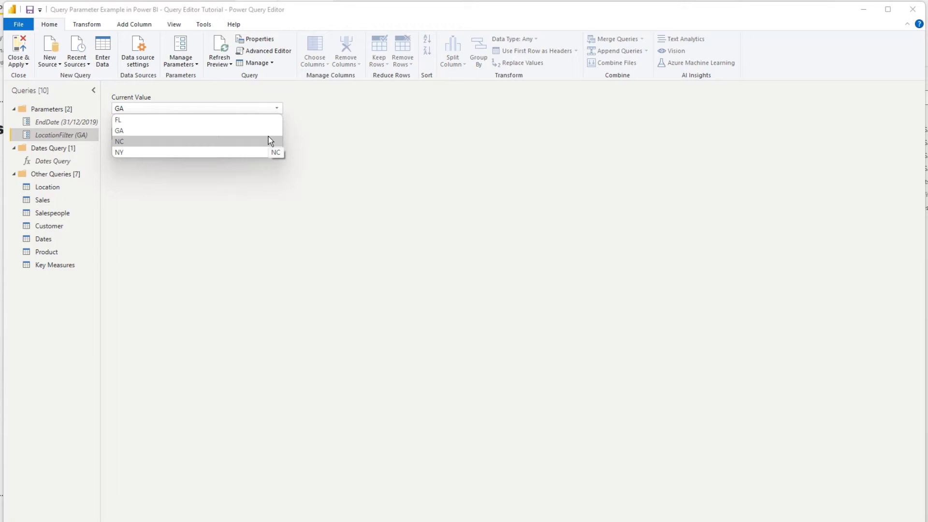
click(120, 152)
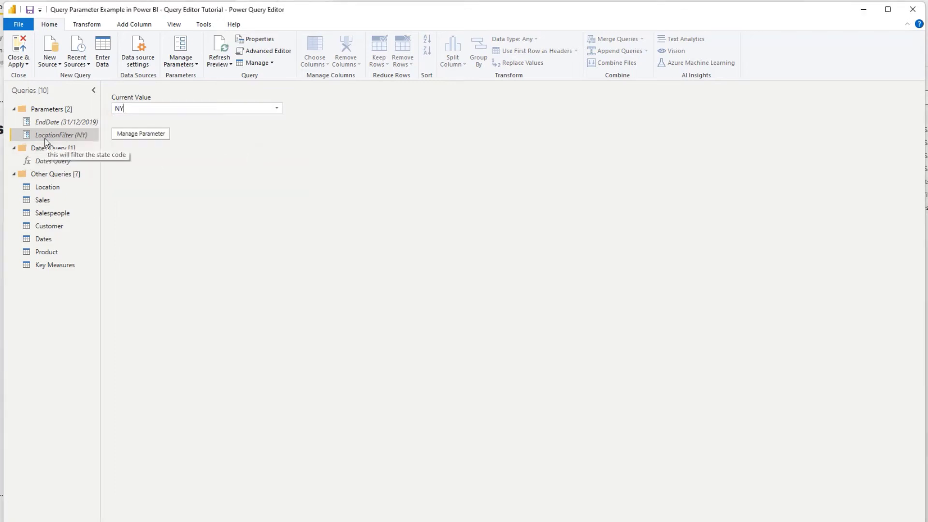
mouse_move(62, 141)
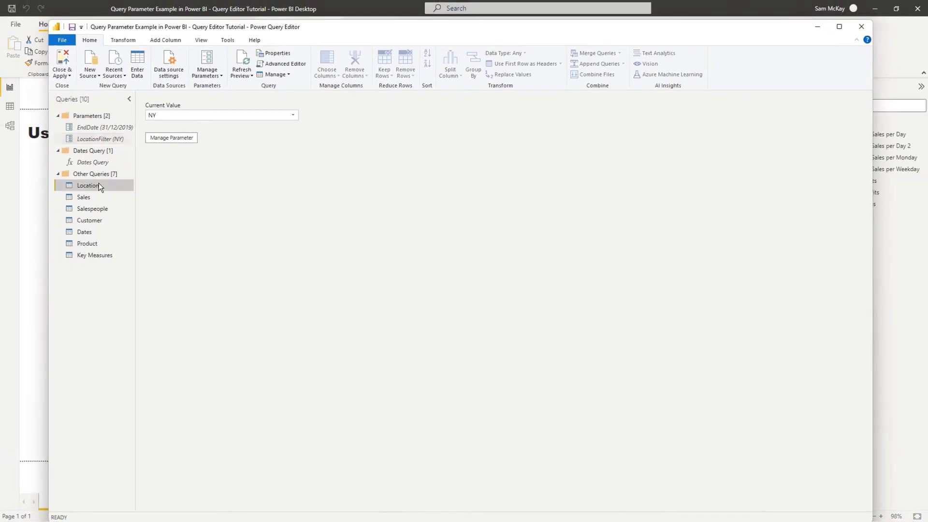
Check the Location query rows, apply changes to the report and revisit LocationFilter to set FL
click(88, 186)
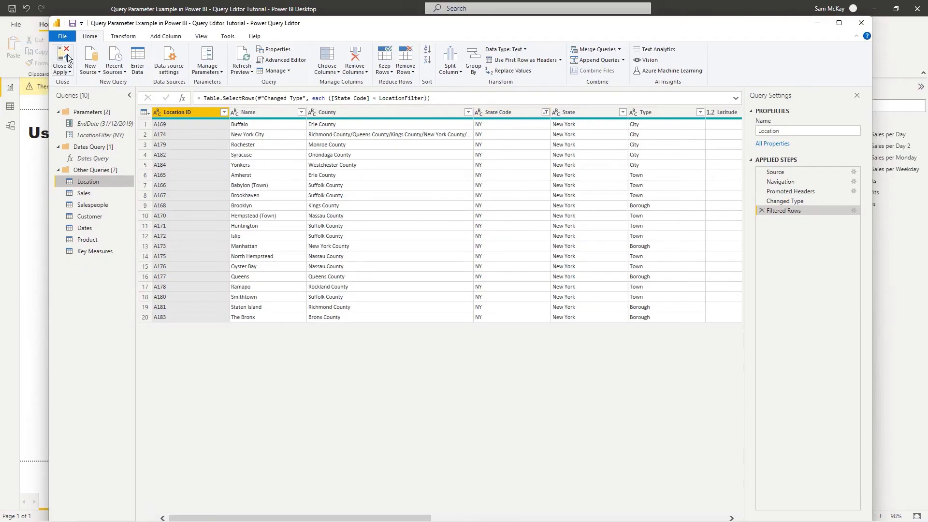
click(61, 59)
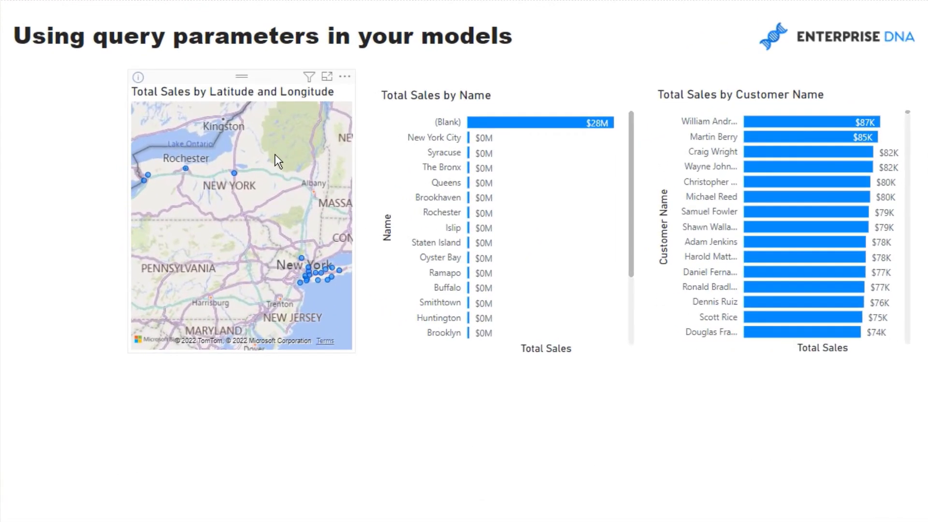
mouse_move(245, 189)
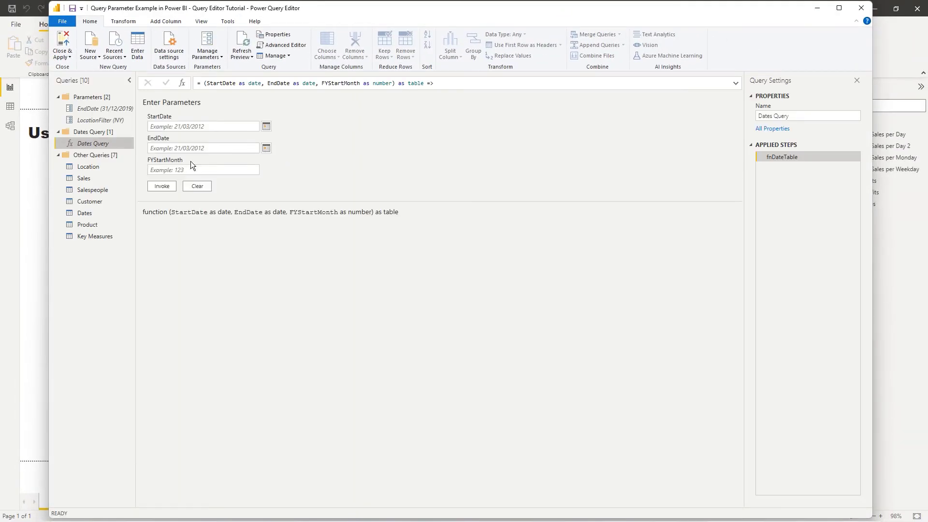
mouse_move(100, 120)
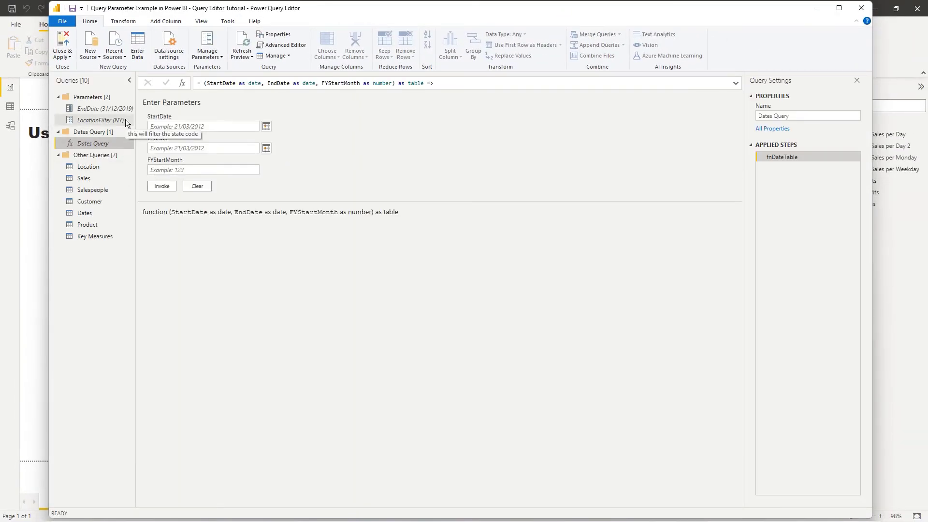
click(100, 120)
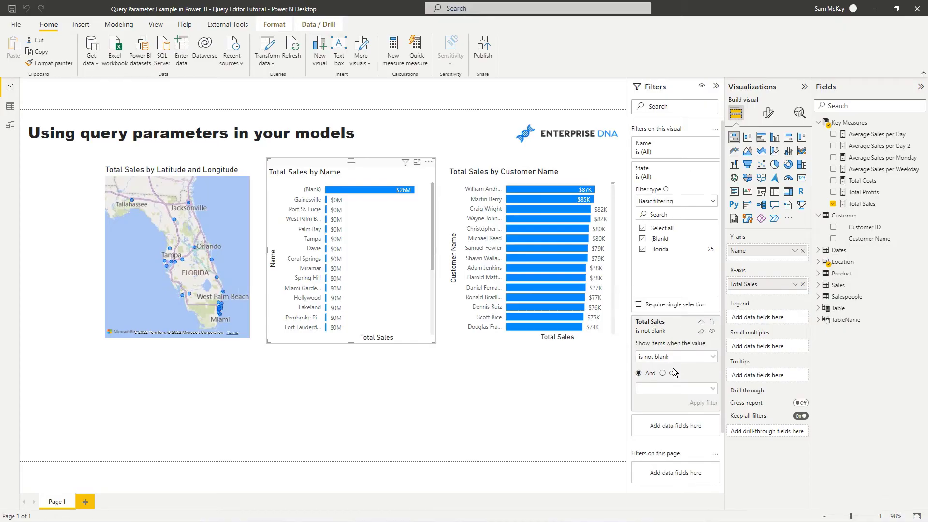
click(676, 357)
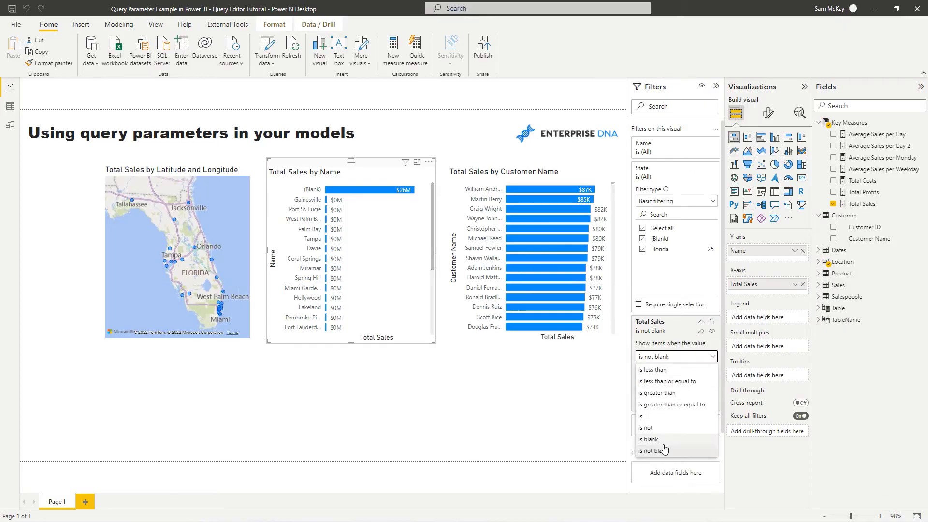
click(648, 439)
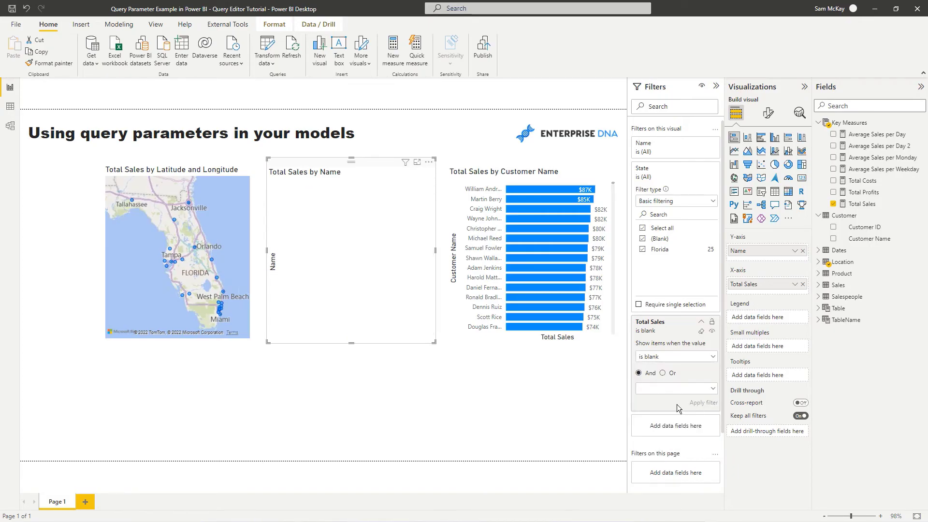
click(676, 356)
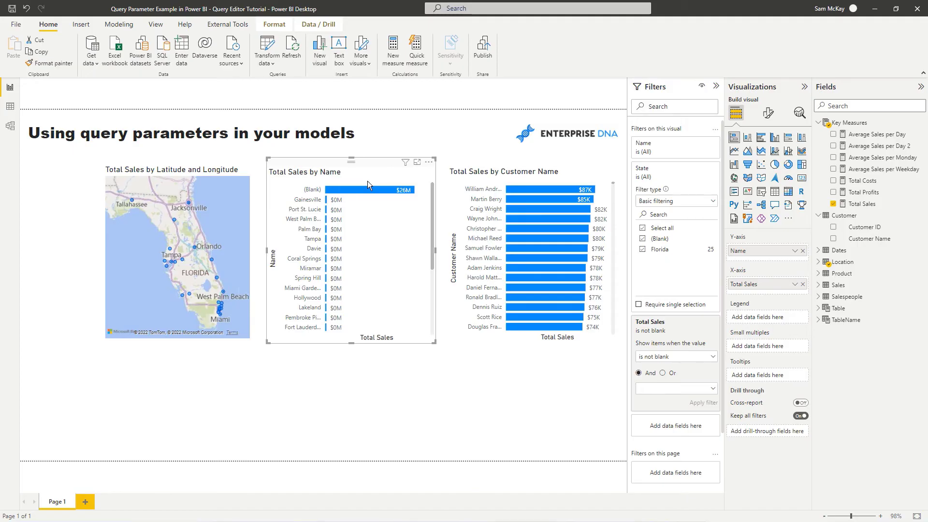
mouse_move(365, 189)
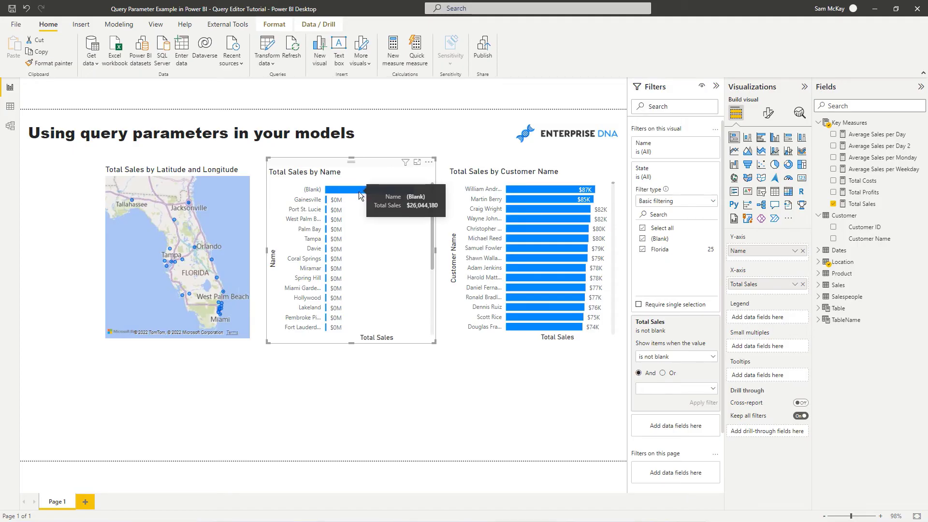
mouse_move(539, 237)
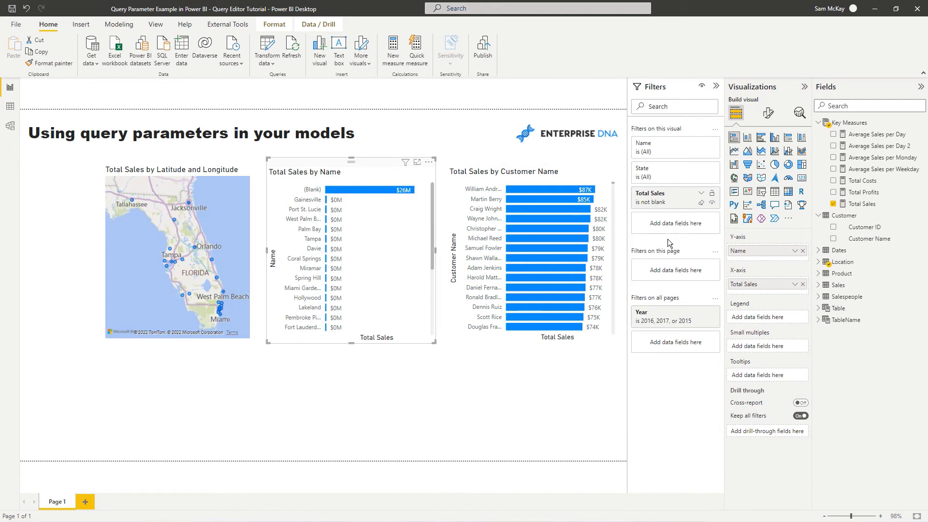
Narrow the Total Sales by Name chart's State filter to Florida, removing the (Blank) bar
click(824, 262)
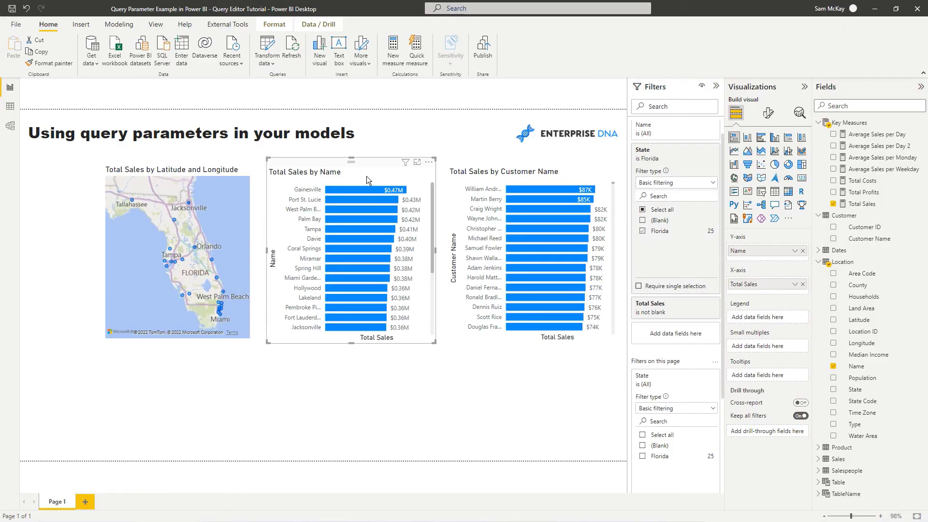
mouse_move(267, 46)
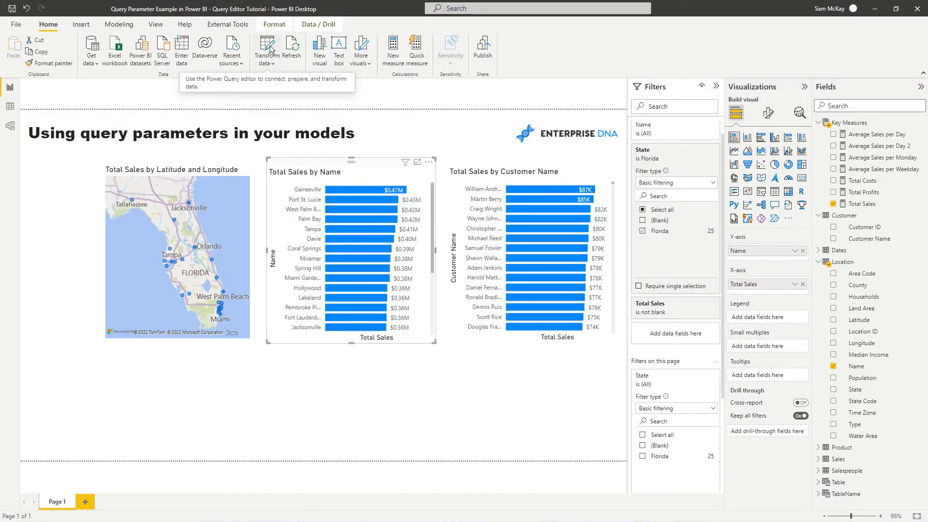
Reopen the Location query and review its LocationFilter-based code in the Advanced Editor
click(267, 47)
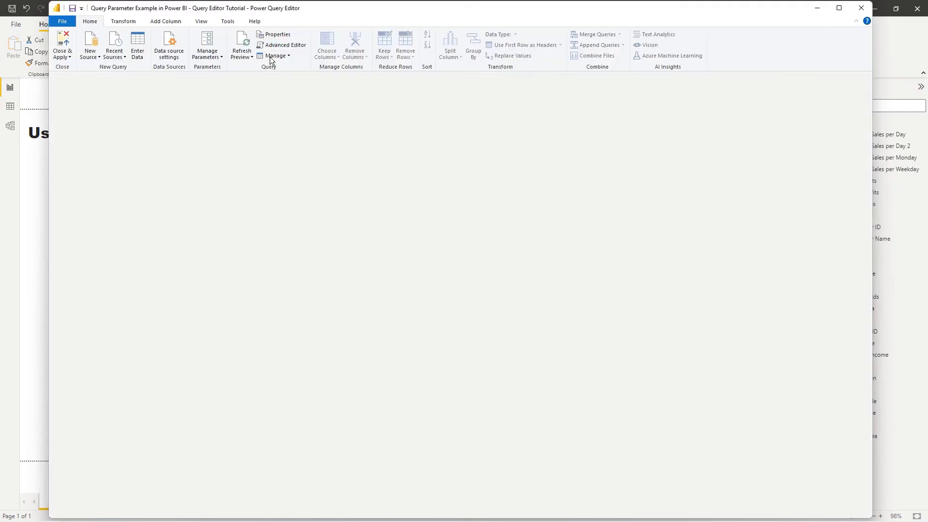
click(49, 147)
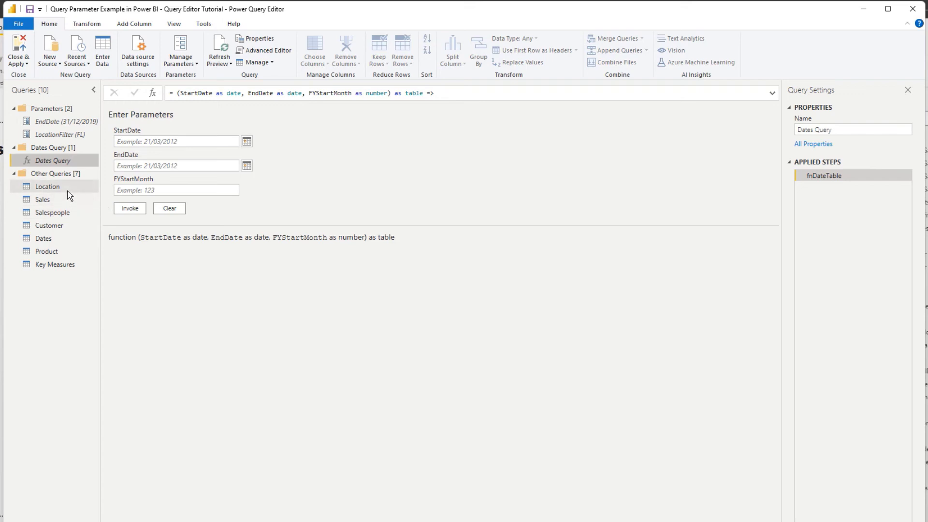
right_click(326, 108)
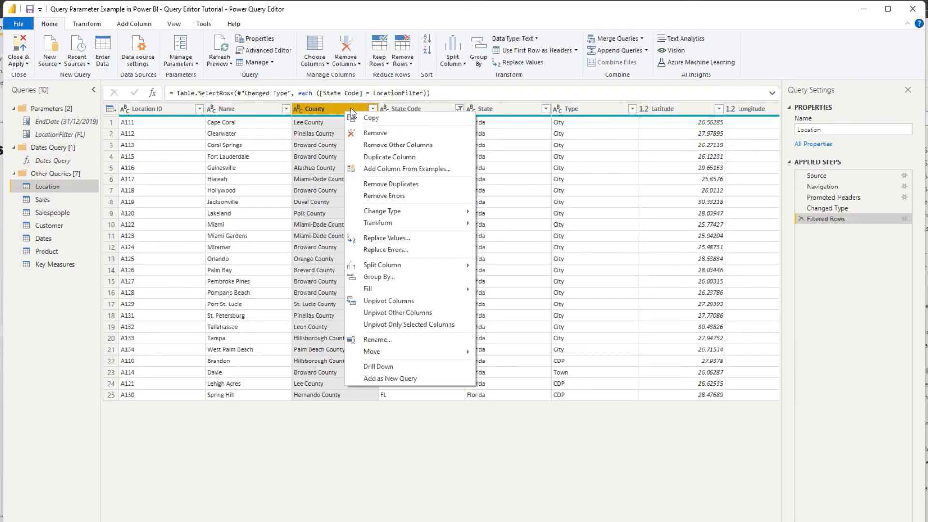
click(268, 50)
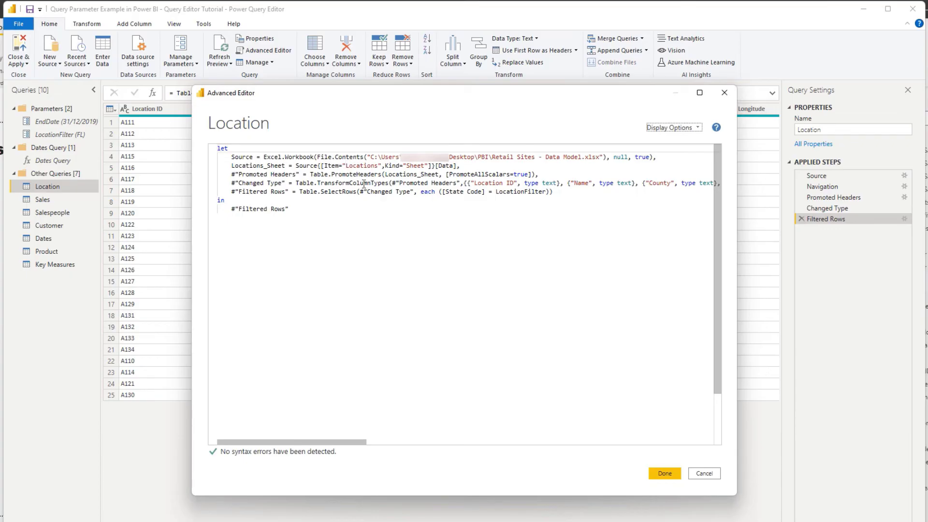
click(664, 473)
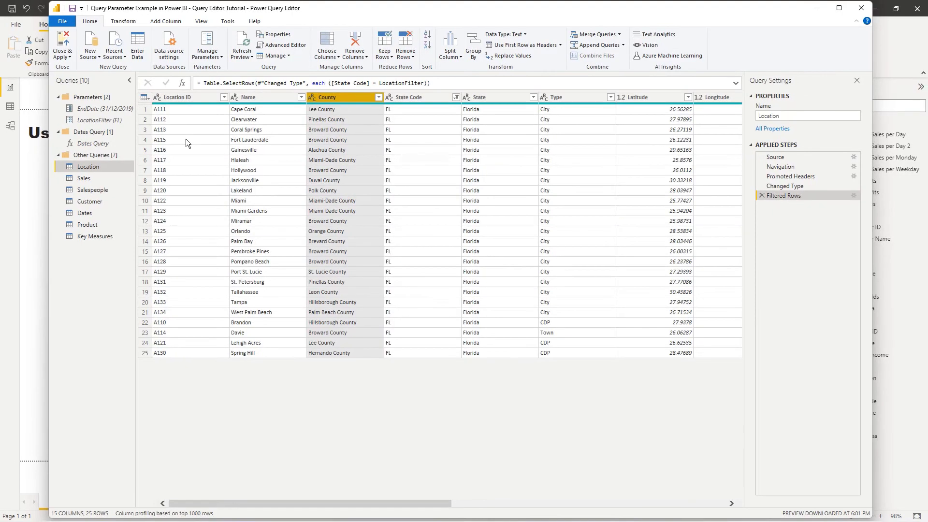
mouse_move(186, 144)
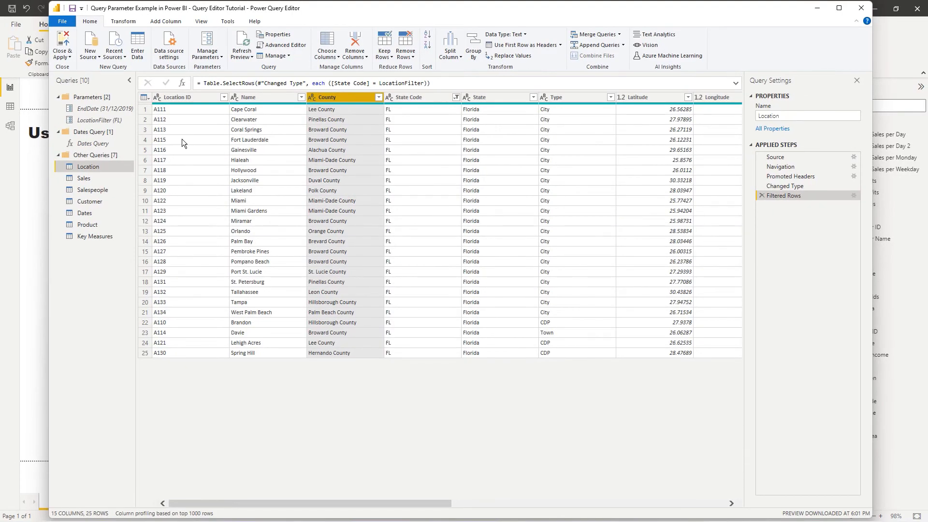